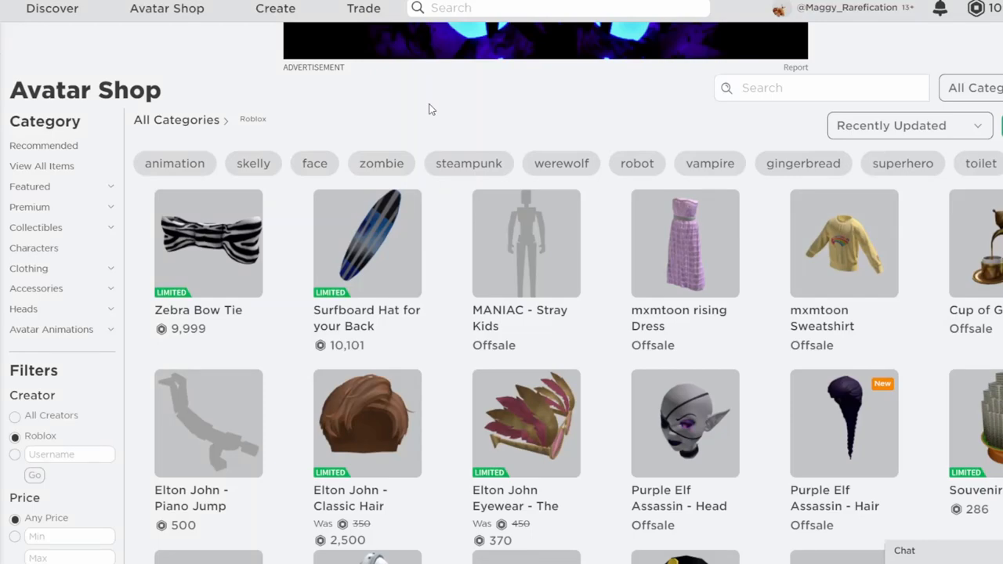
- View the Zebra Bow Tie page, checking its best price and scanning the Resellers list
click(207, 243)
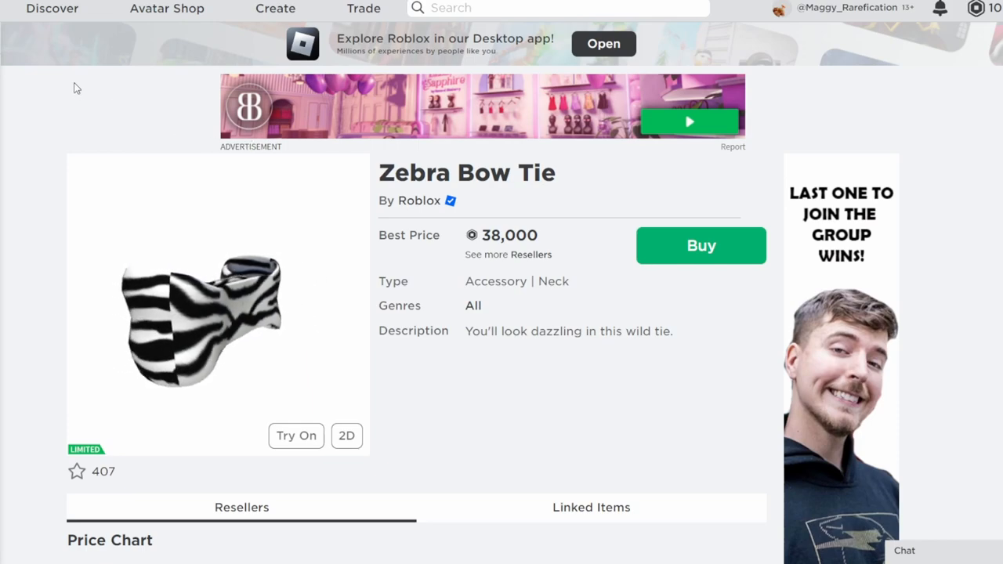
scroll(down, 3)
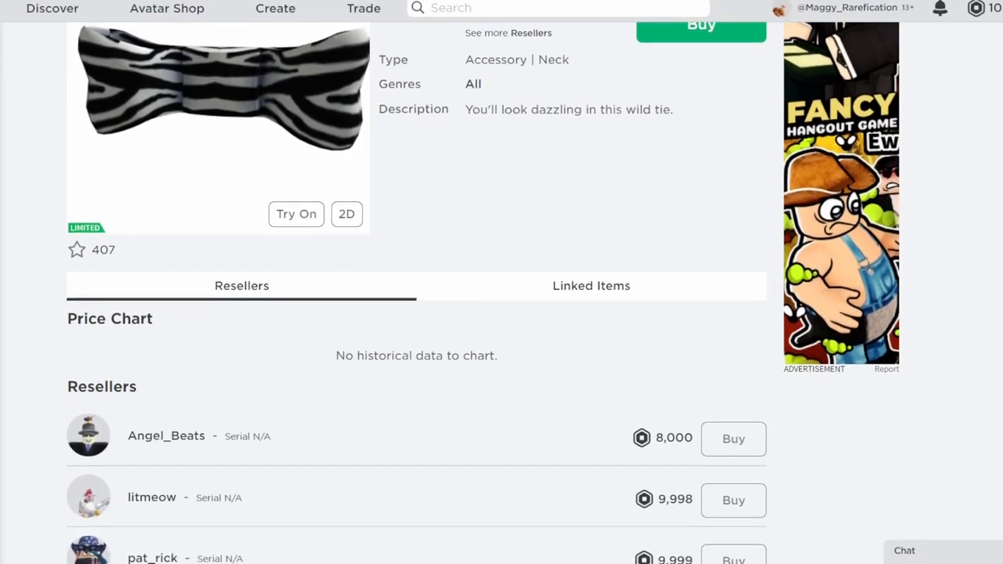
scroll(down, 3)
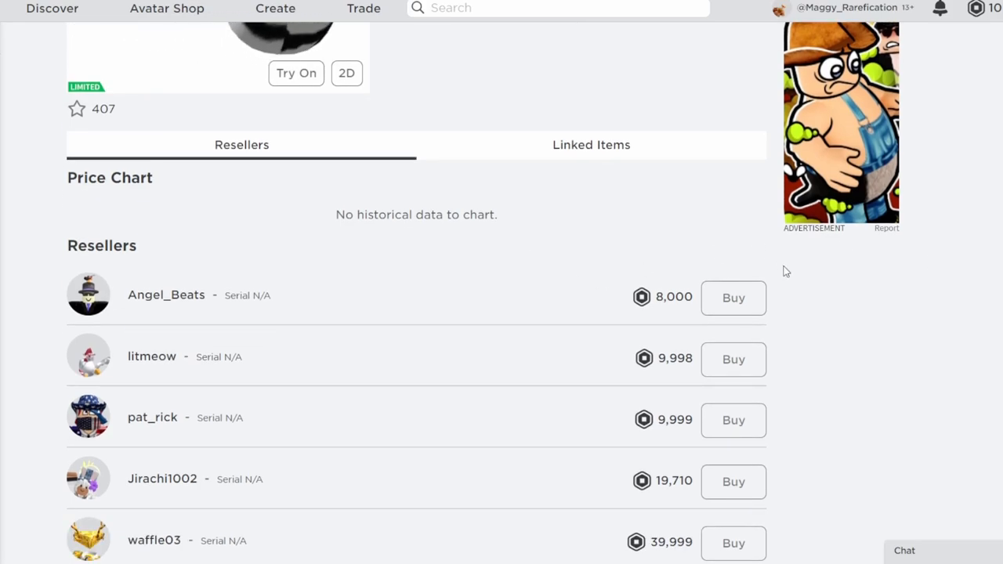
scroll(up, 3)
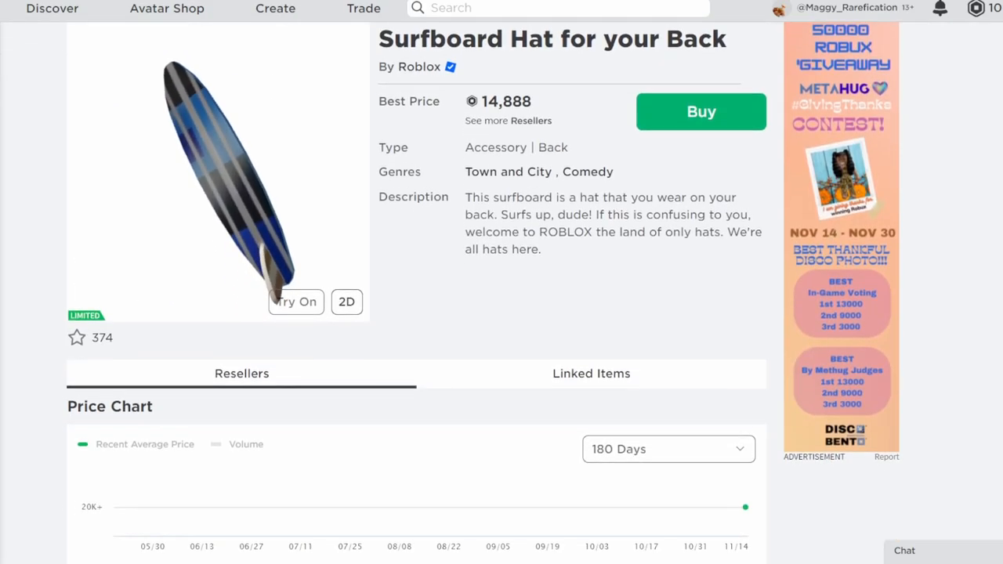
- Scroll the Surfboard Hat page through its 14,888 Robux best price, Price Chart, sales figures and Resellers
scroll(up, 3)
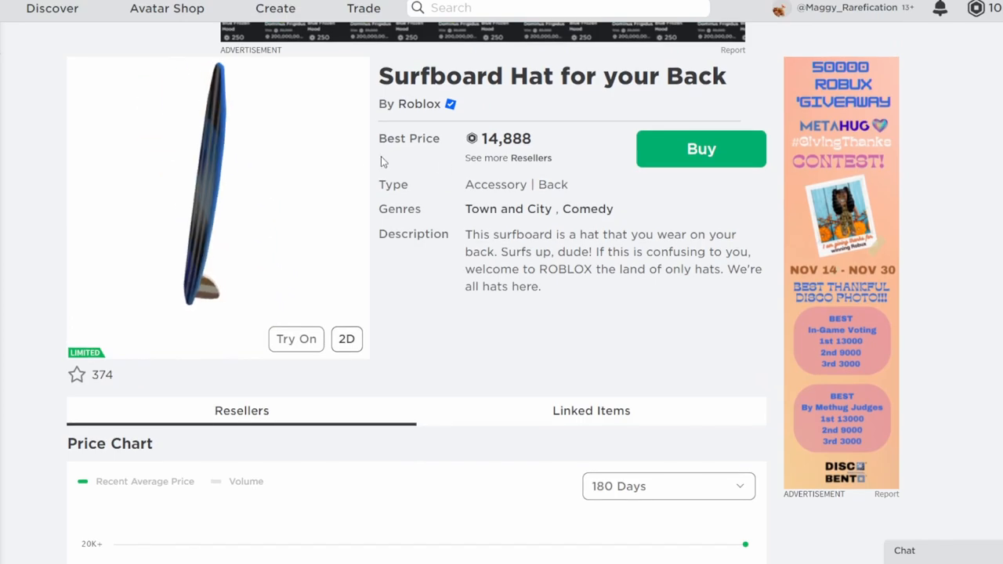
scroll(down, 3)
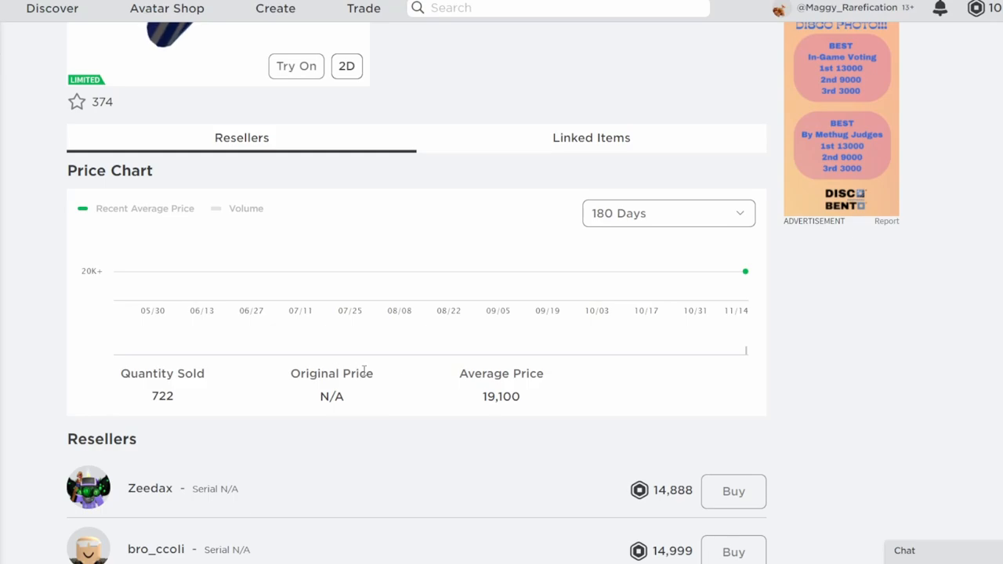
scroll(up, 3)
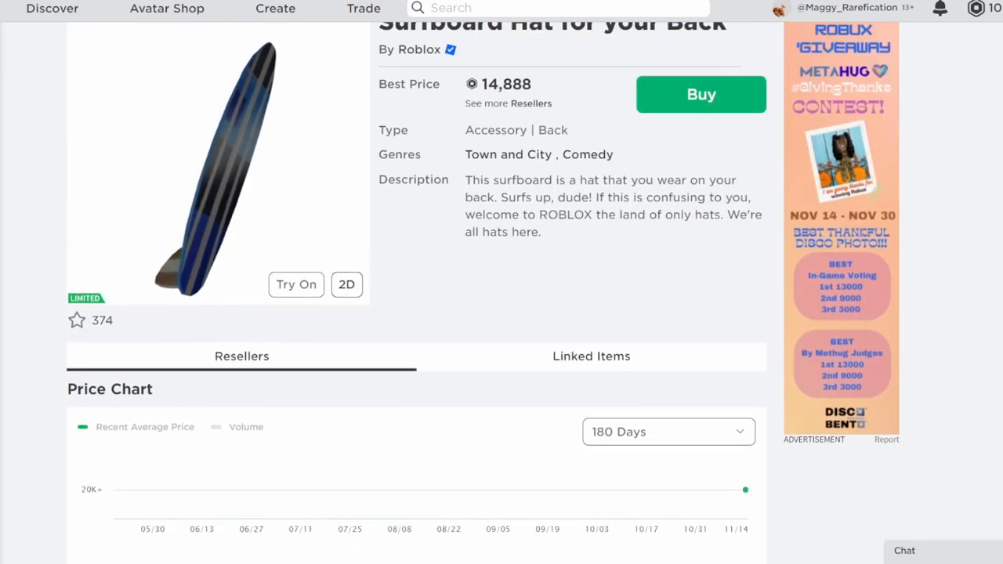
scroll(down, 3)
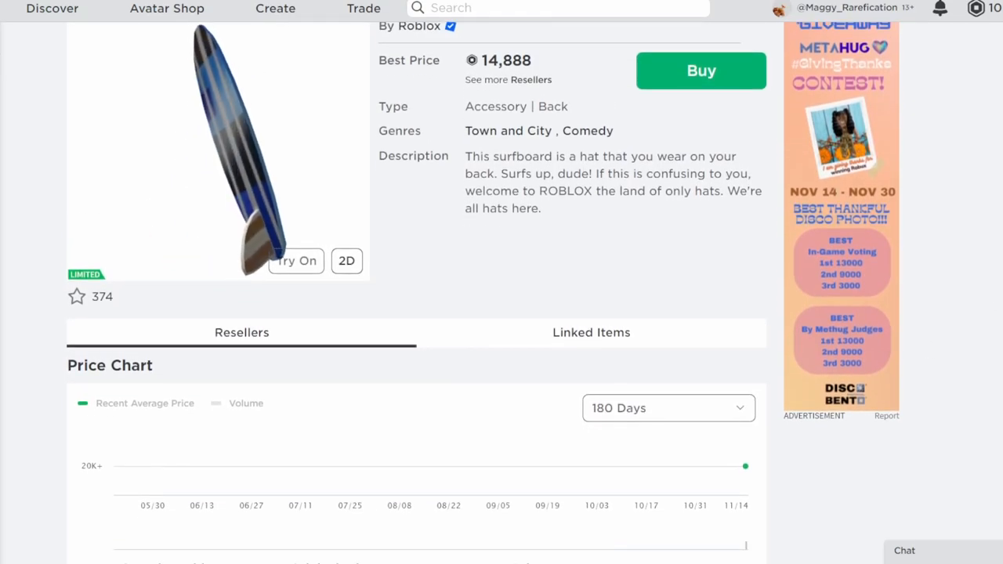
scroll(down, 3)
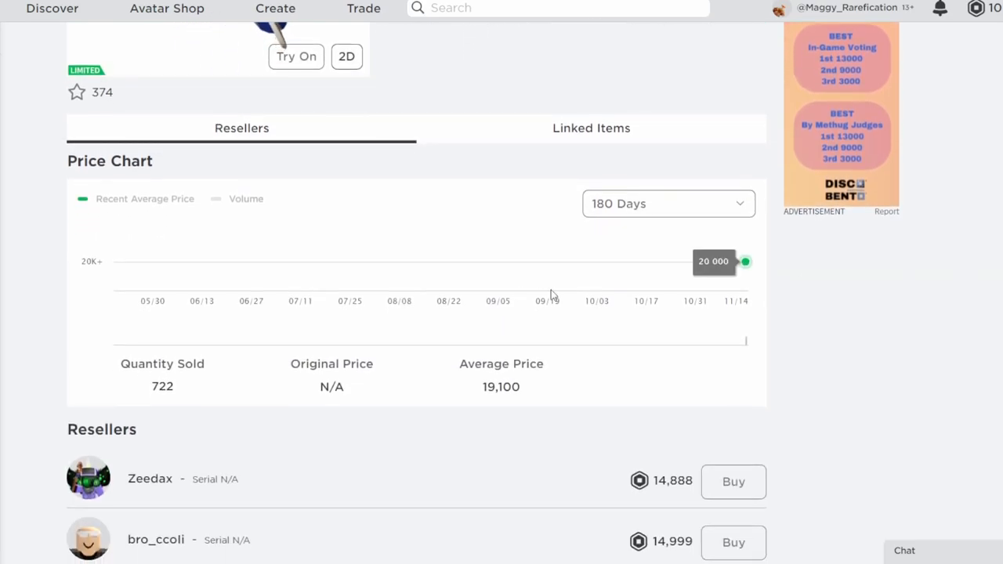
mouse_move(454, 400)
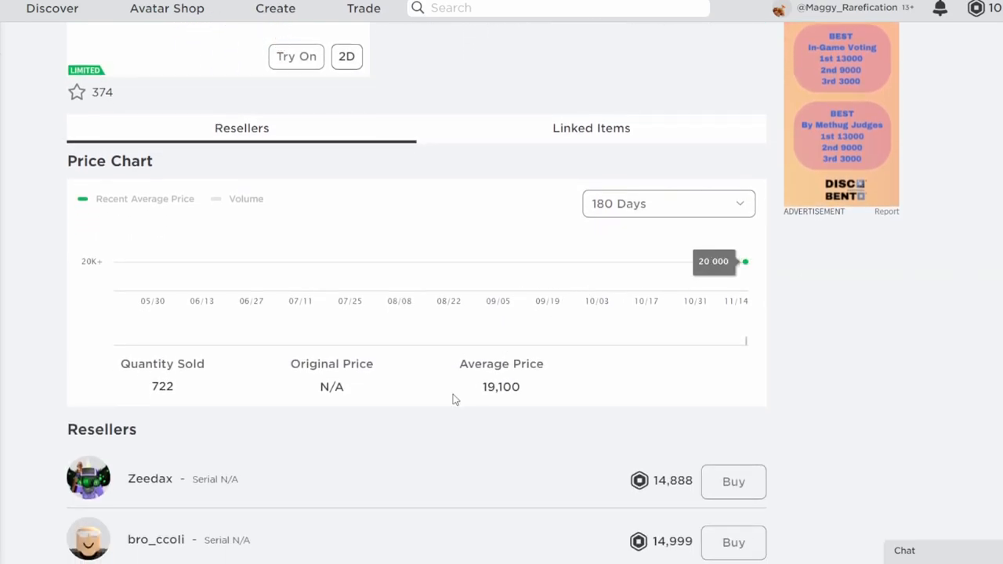
scroll(up, 3)
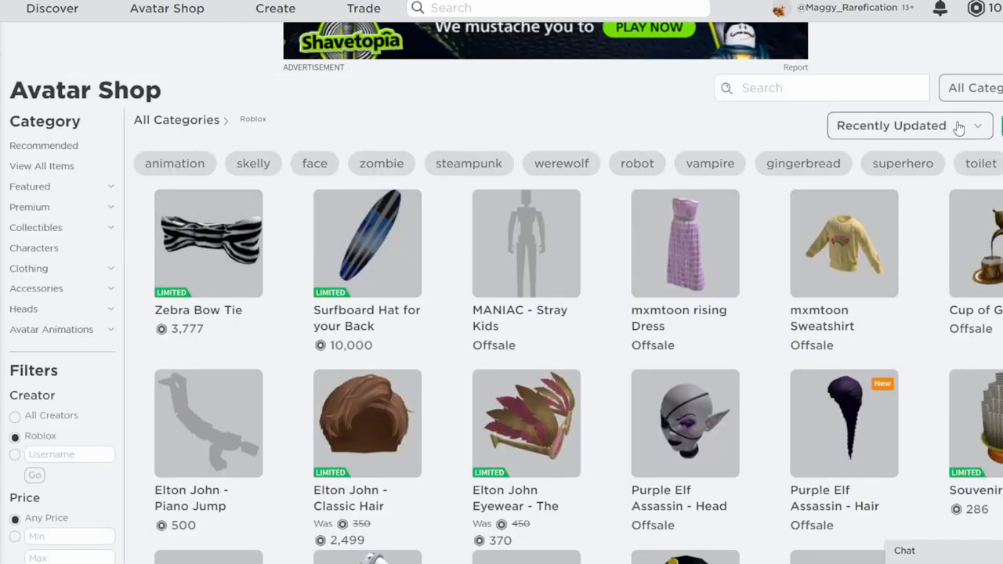
mouse_move(389, 160)
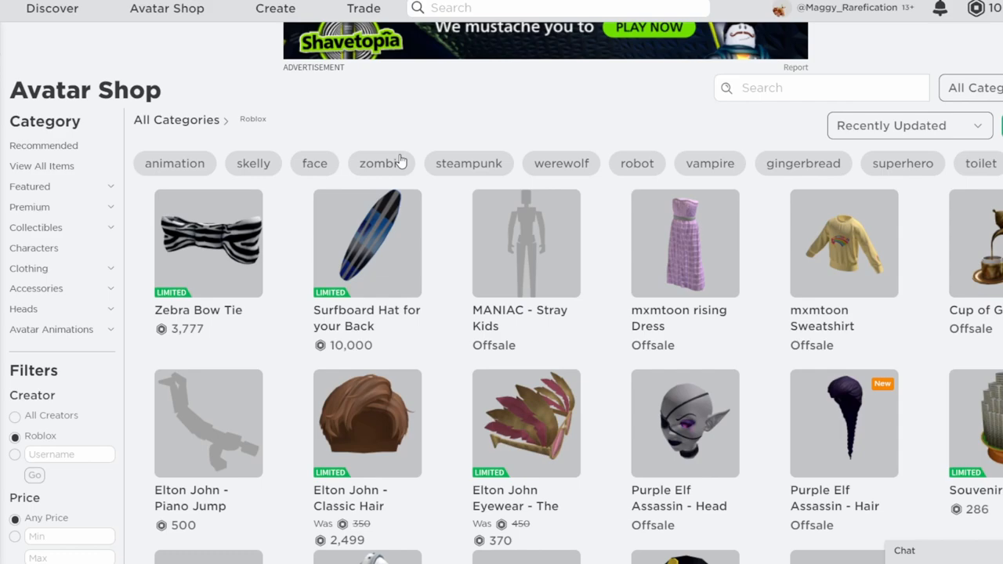
mouse_move(265, 211)
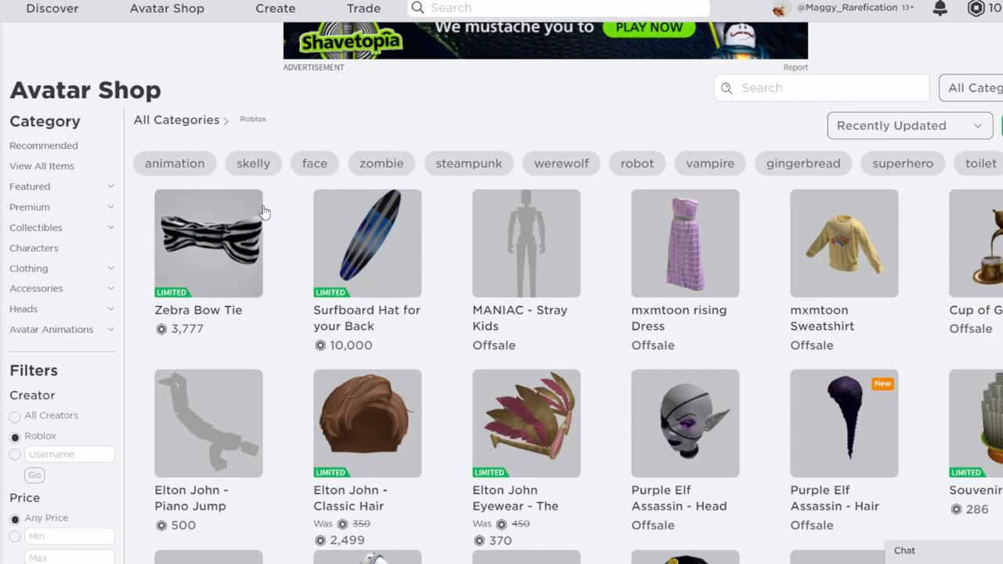
mouse_move(254, 213)
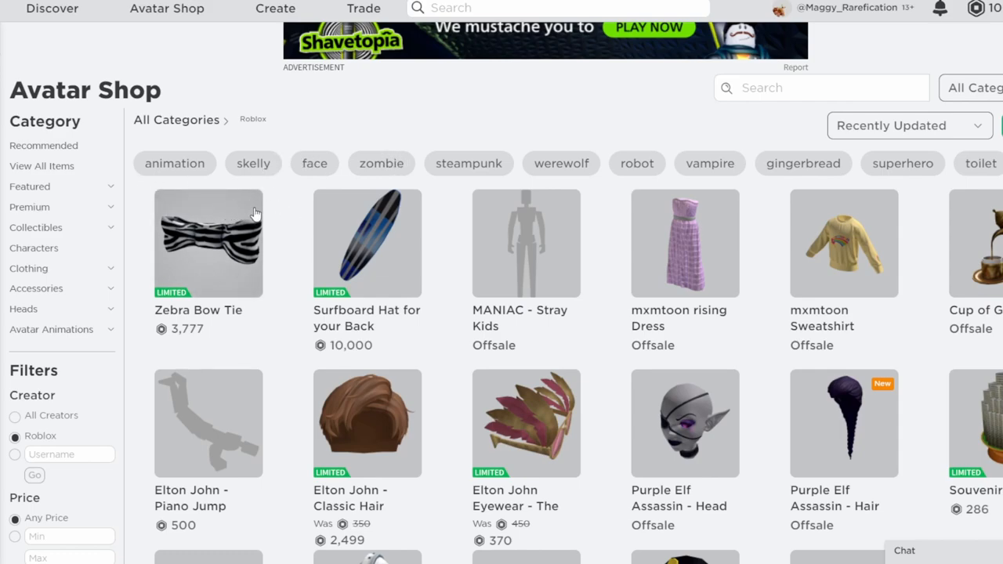